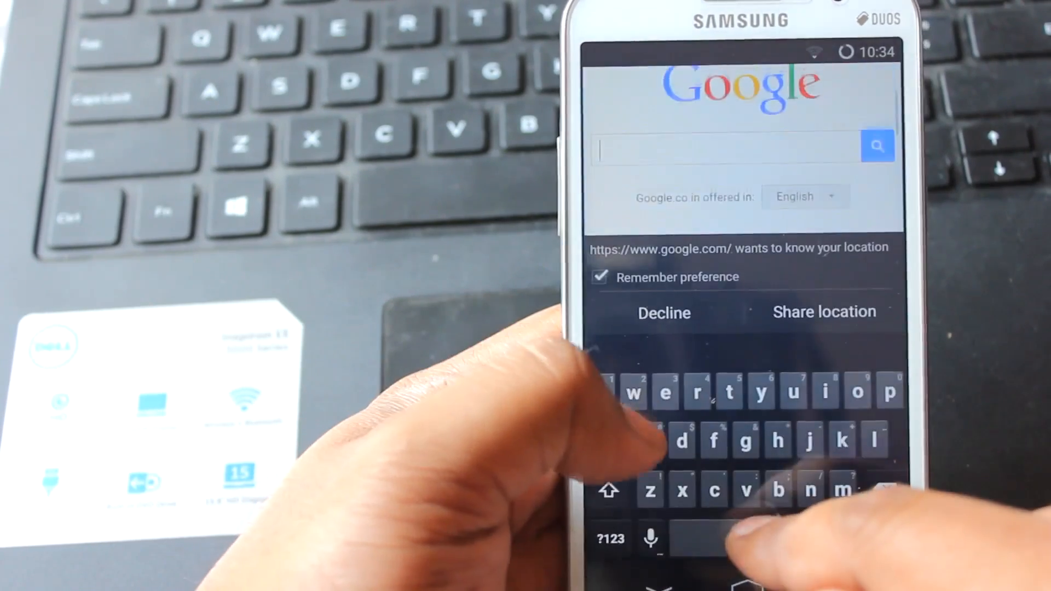
Step: Search Google for 'gsmarena' in the Android Browser
{"action": "type", "text": "smarena"}
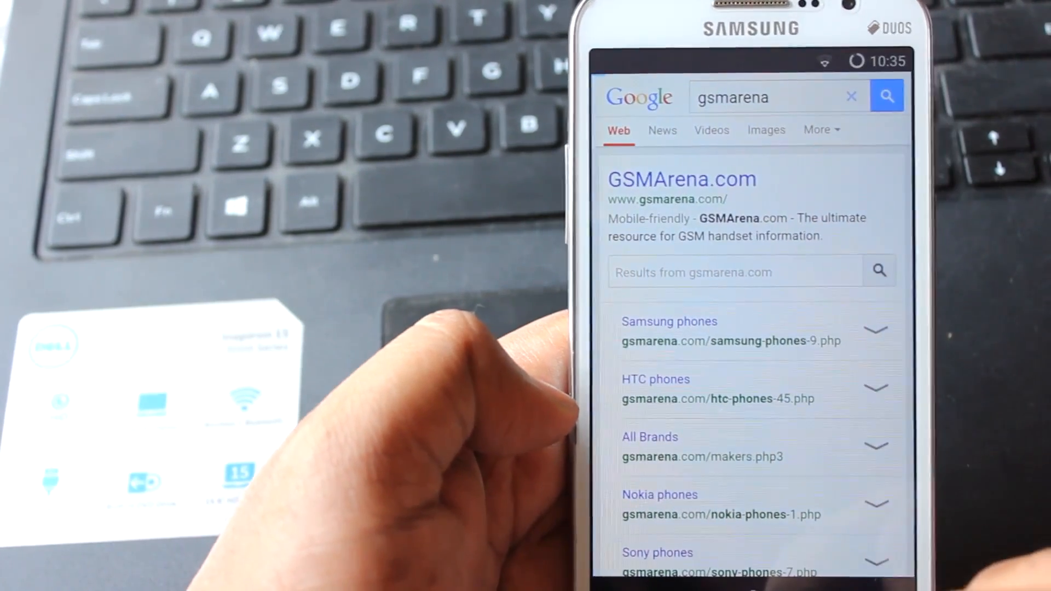
{"action": "left_click", "coordinate": [681, 179]}
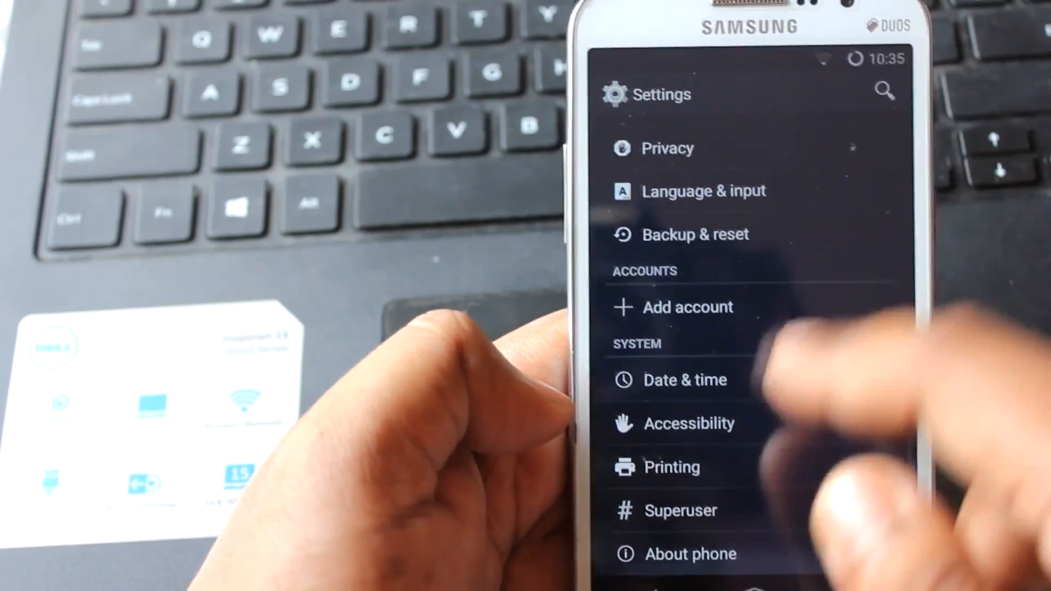
Step: Open About phone and scroll to PAC version KK RC-3 dev and Android 4.4.4
{"action": "left_click", "coordinate": [690, 554]}
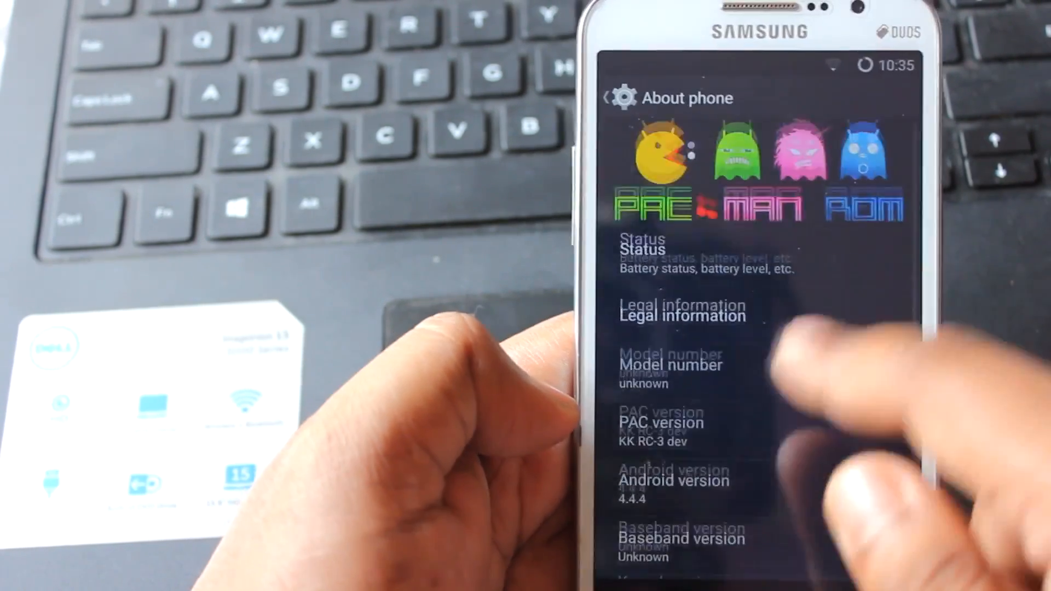
{"action": "scroll", "scroll_direction": "down", "scroll_amount": 3}
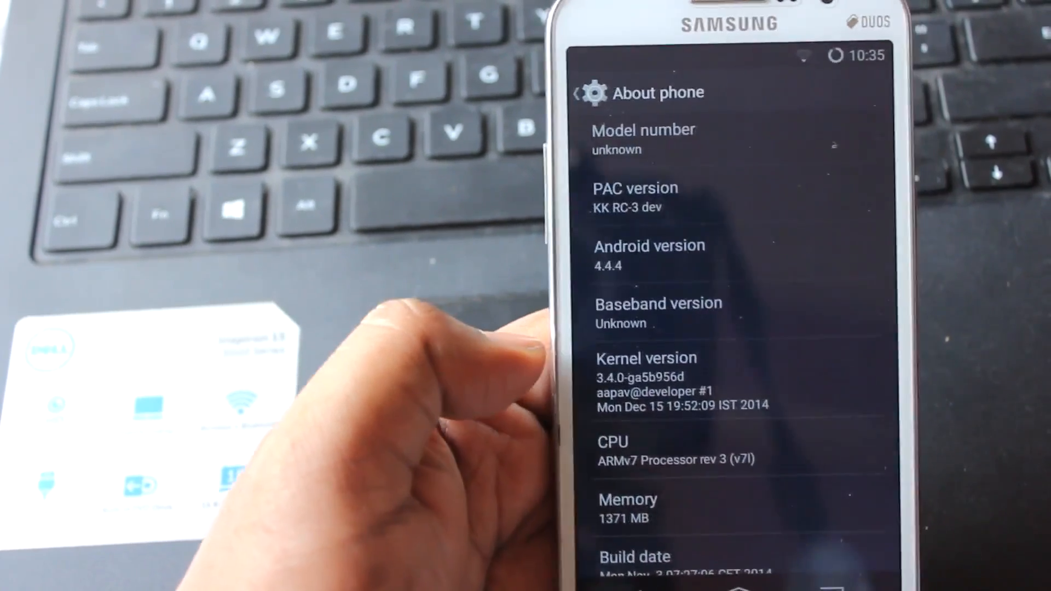